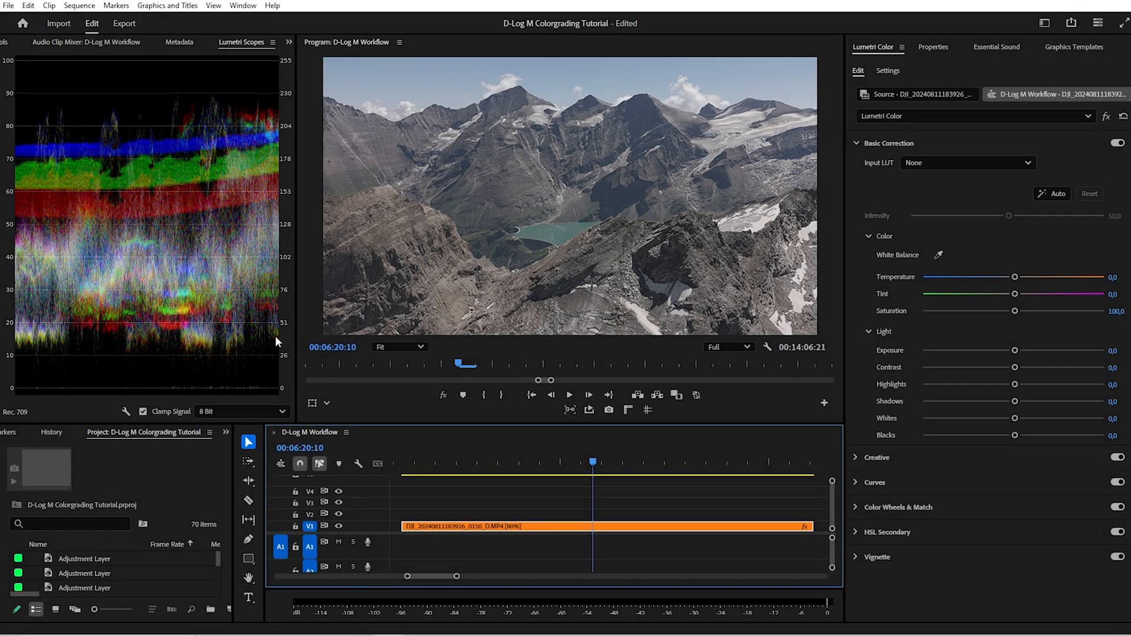
mouse_move(258, 363)
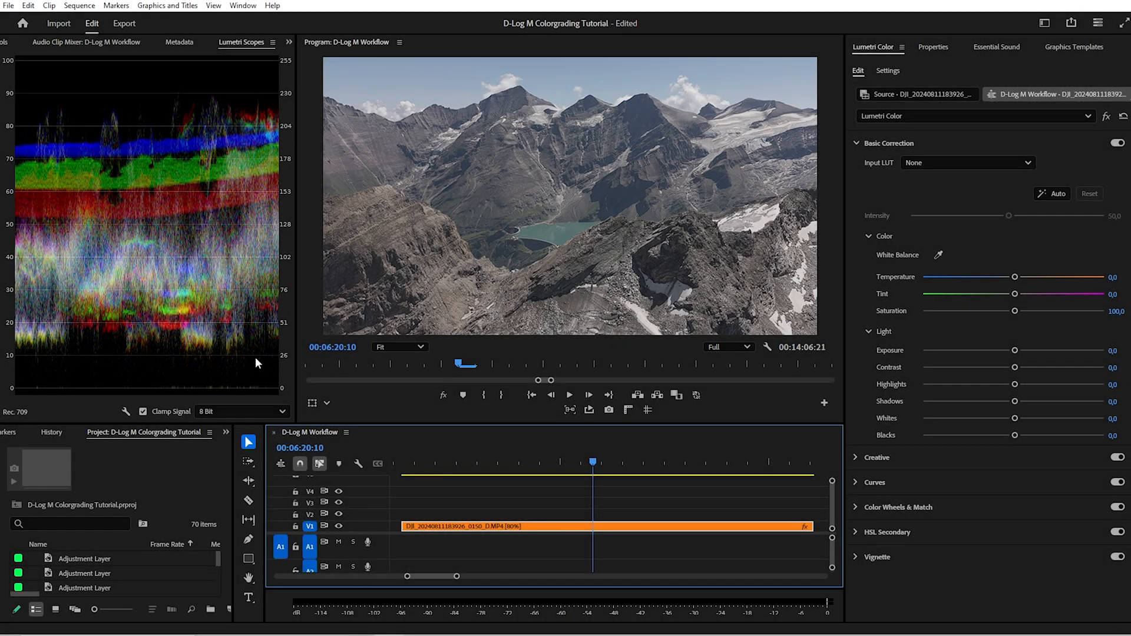
mouse_move(170, 128)
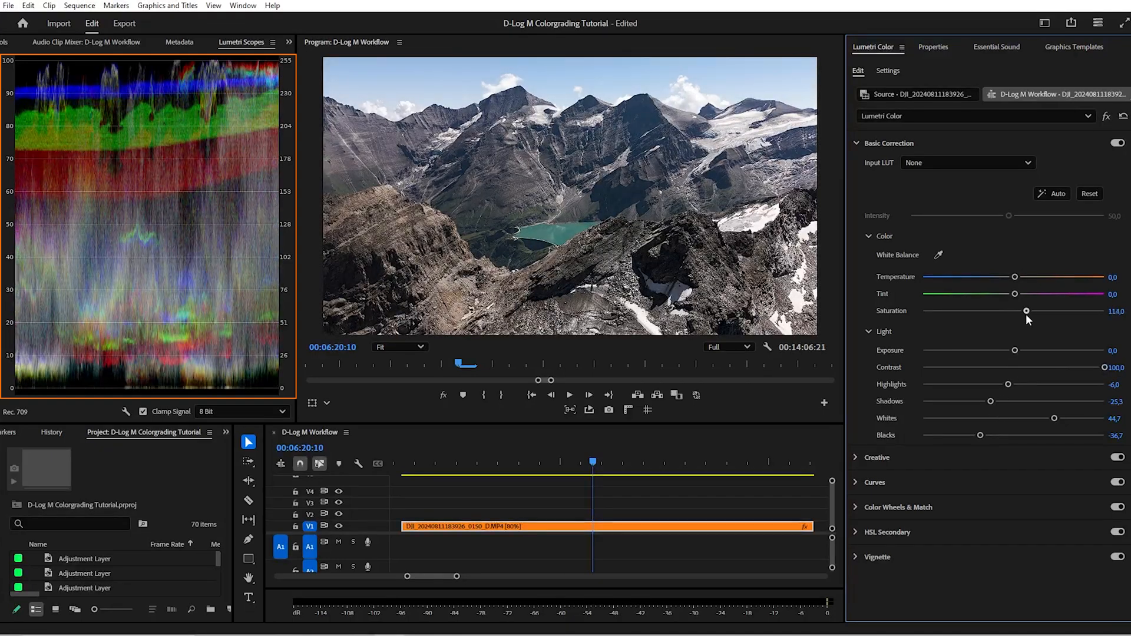
Step: In Basic Correction, set Saturation 114, Contrast 100, Whites 44.7, and lower Highlights, Shadows, Blacks
click(877, 193)
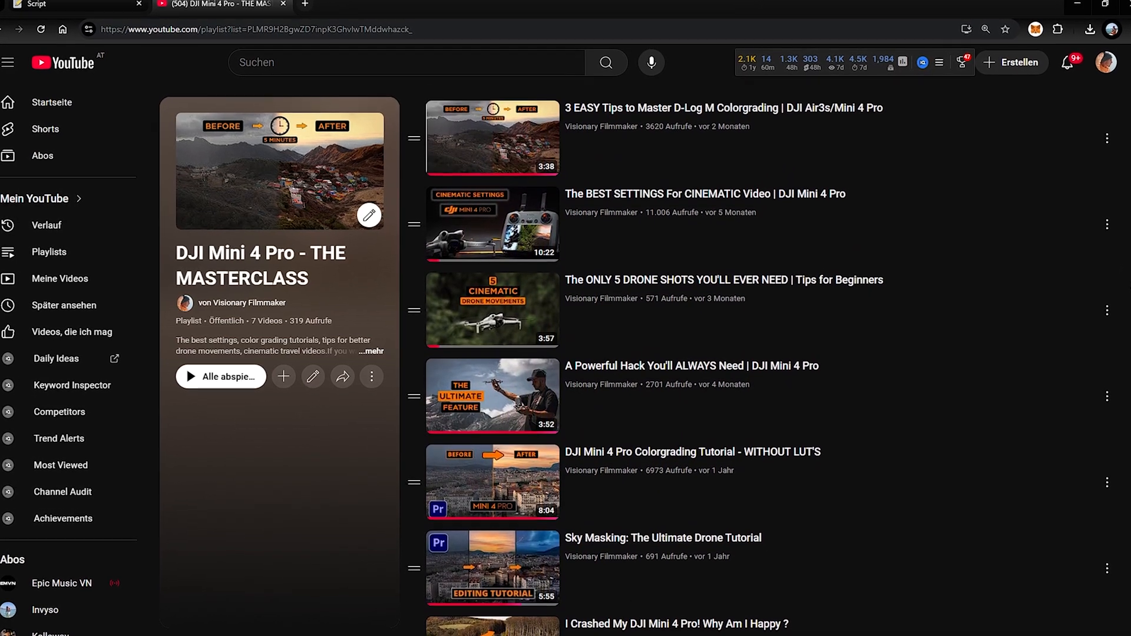
scroll(down, 3)
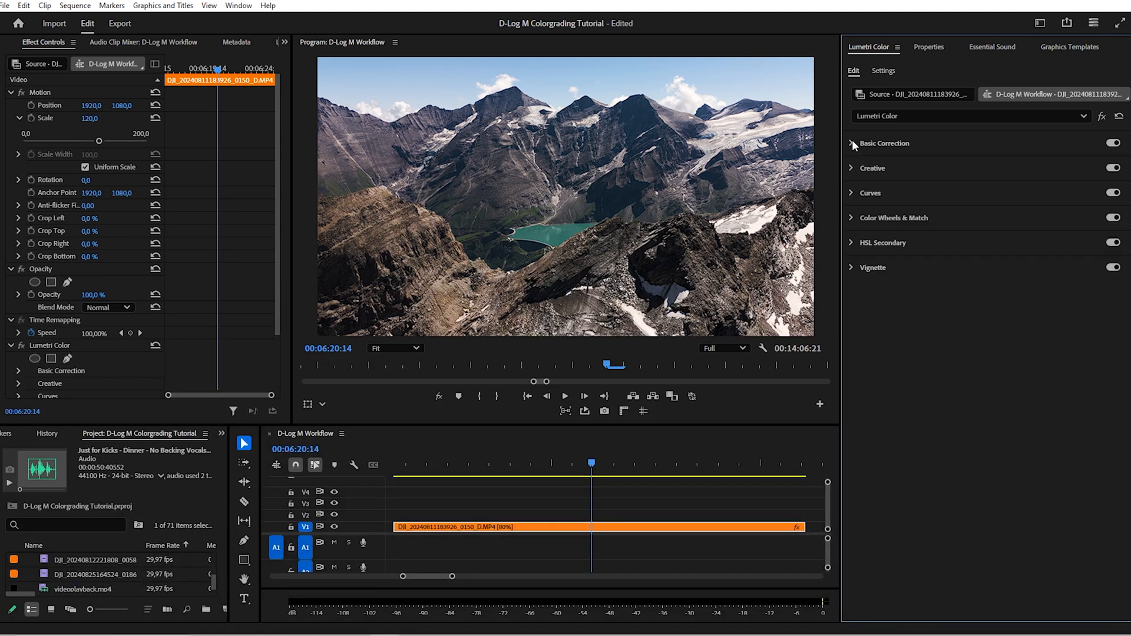
Step: Expand Curves and pull down the blue tones on the Hue vs Sat curve
click(871, 192)
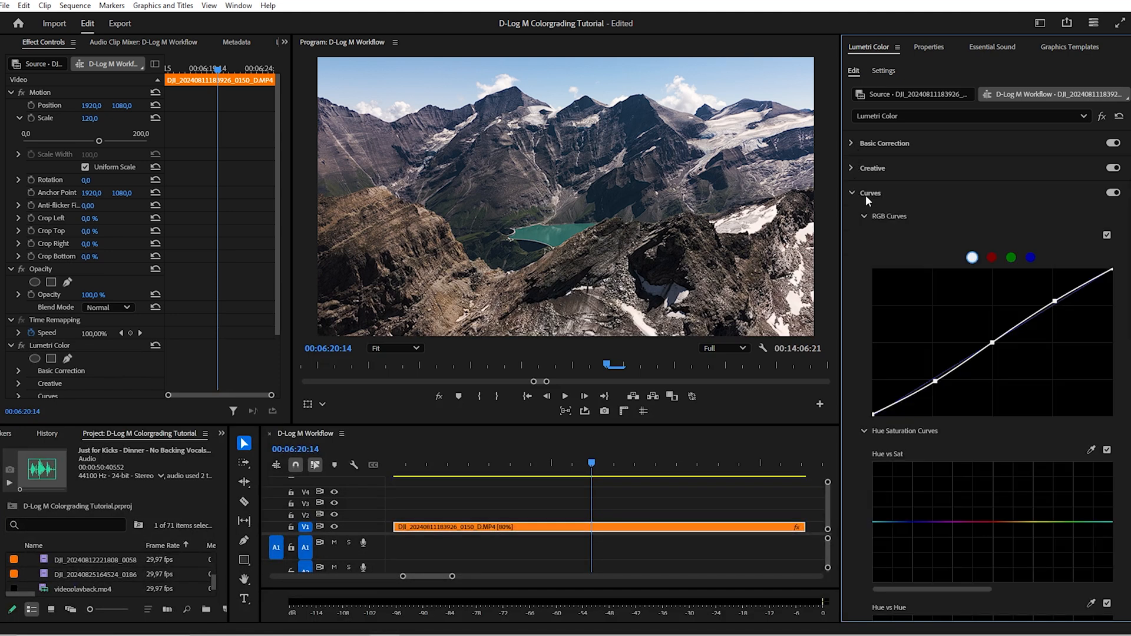
scroll(down, 3)
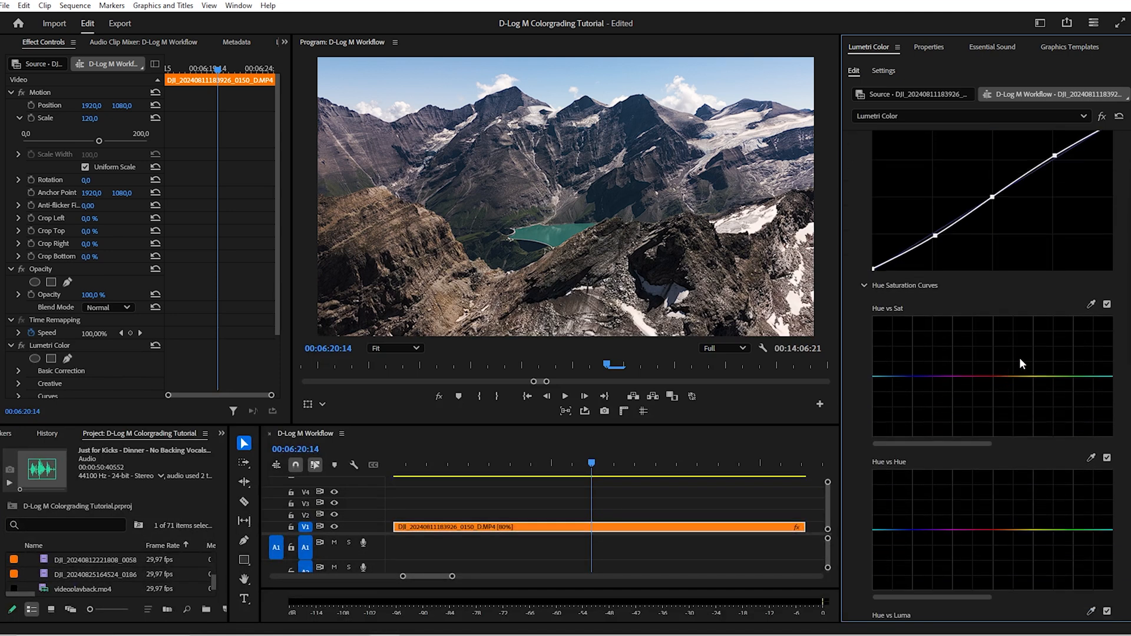
scroll(down, 3)
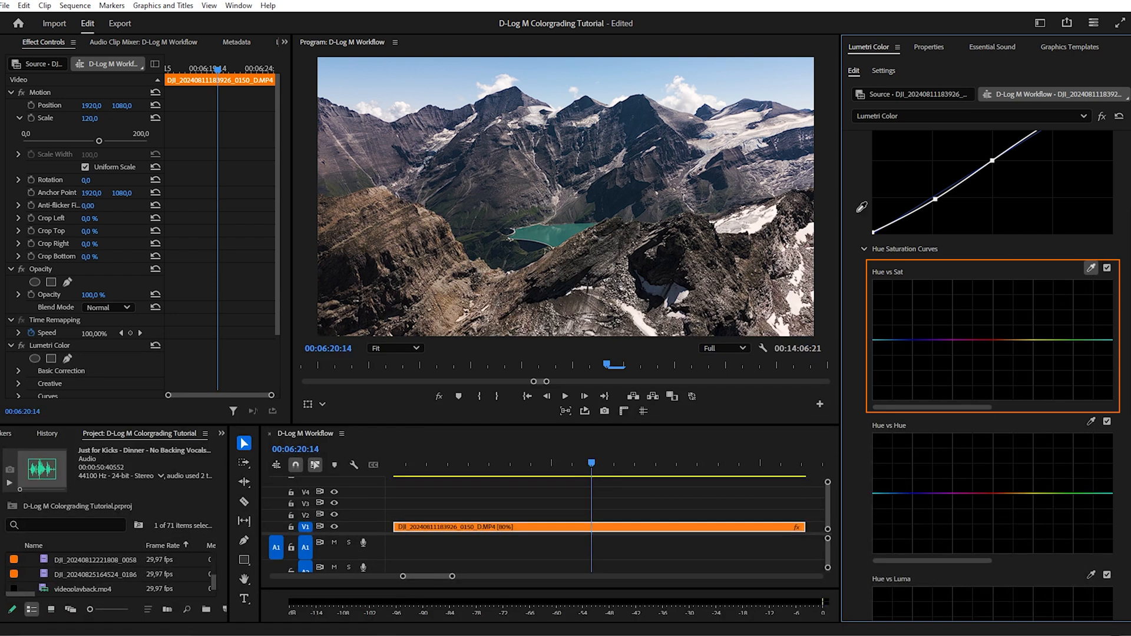
click(893, 341)
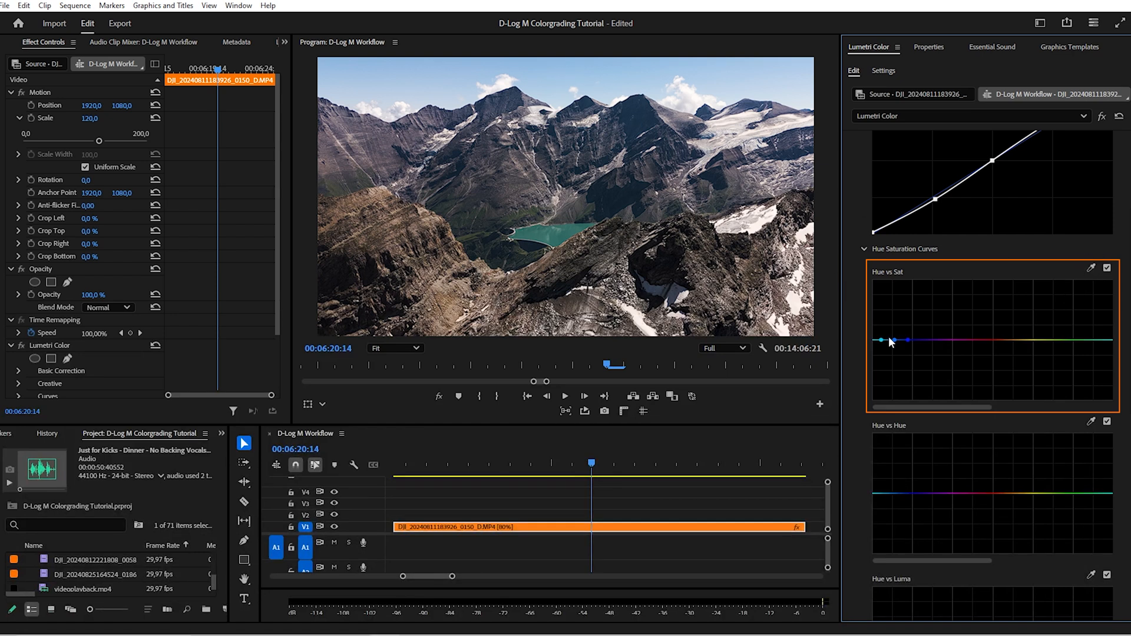
drag(895, 340, 895, 367)
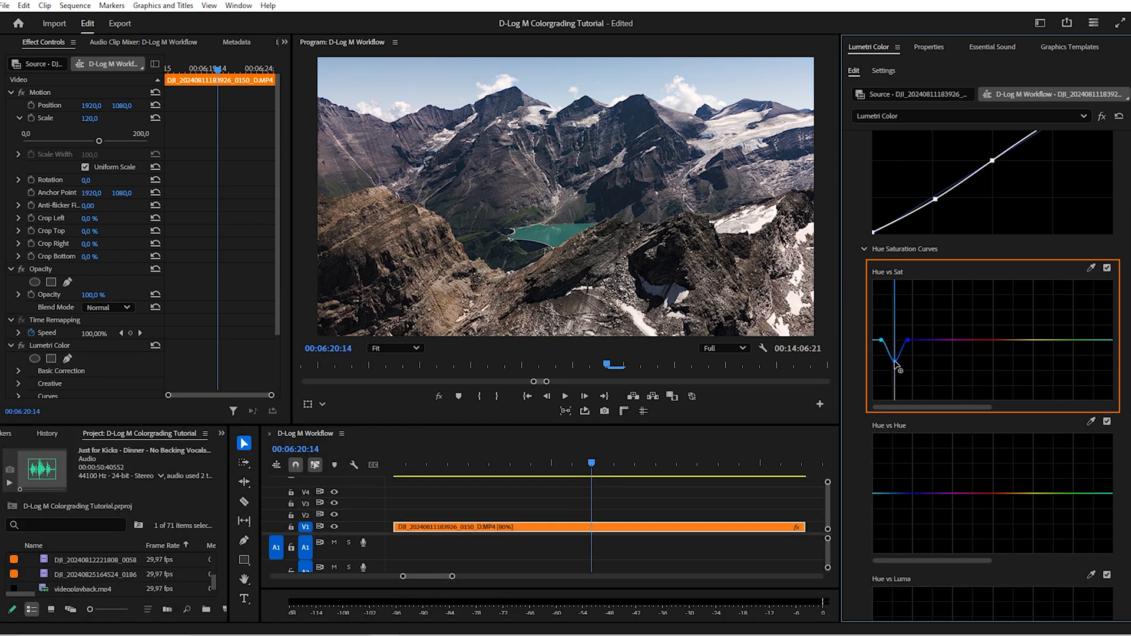
drag(900, 367, 902, 346)
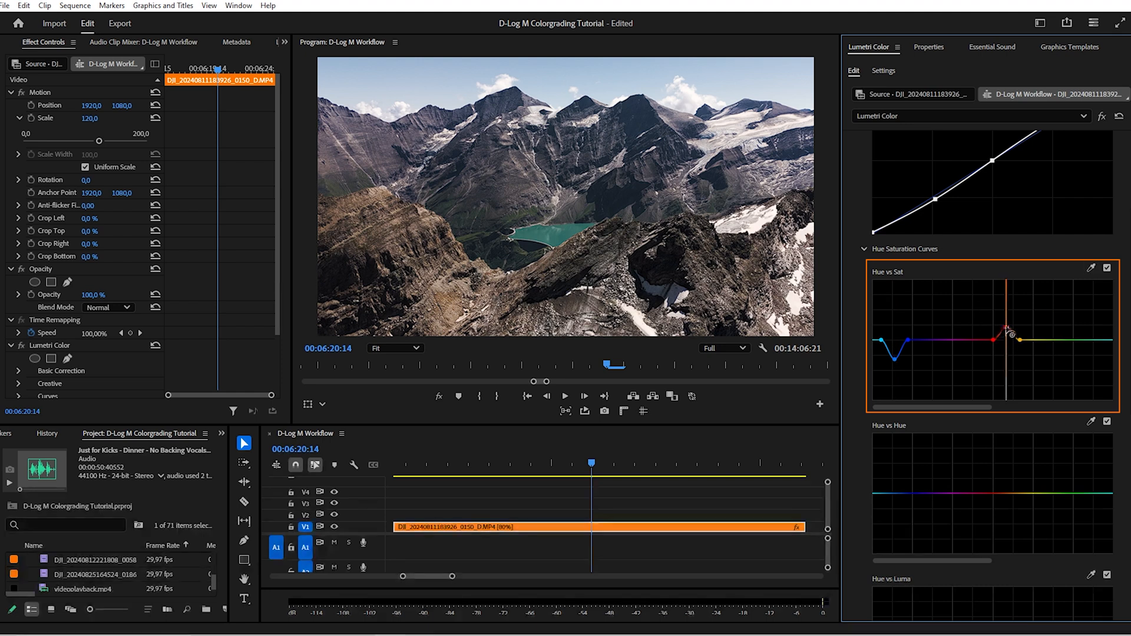
Step: Boost orange and green saturation on the Hue vs Sat curve
drag(1005, 334, 1003, 340)
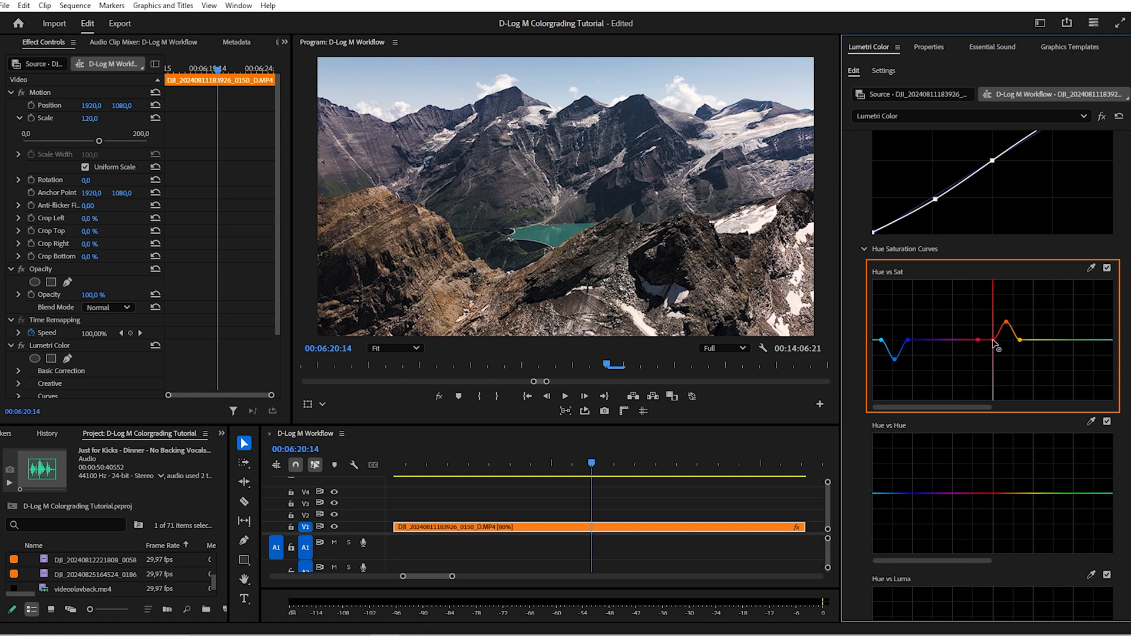
drag(994, 343, 1006, 312)
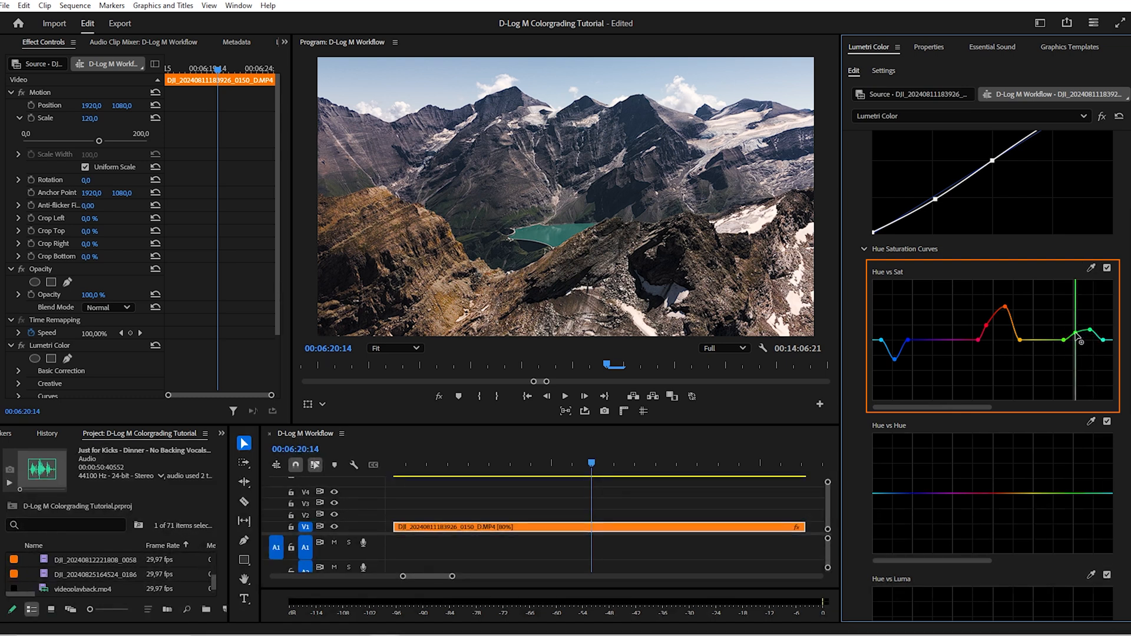
drag(1075, 336, 1108, 288)
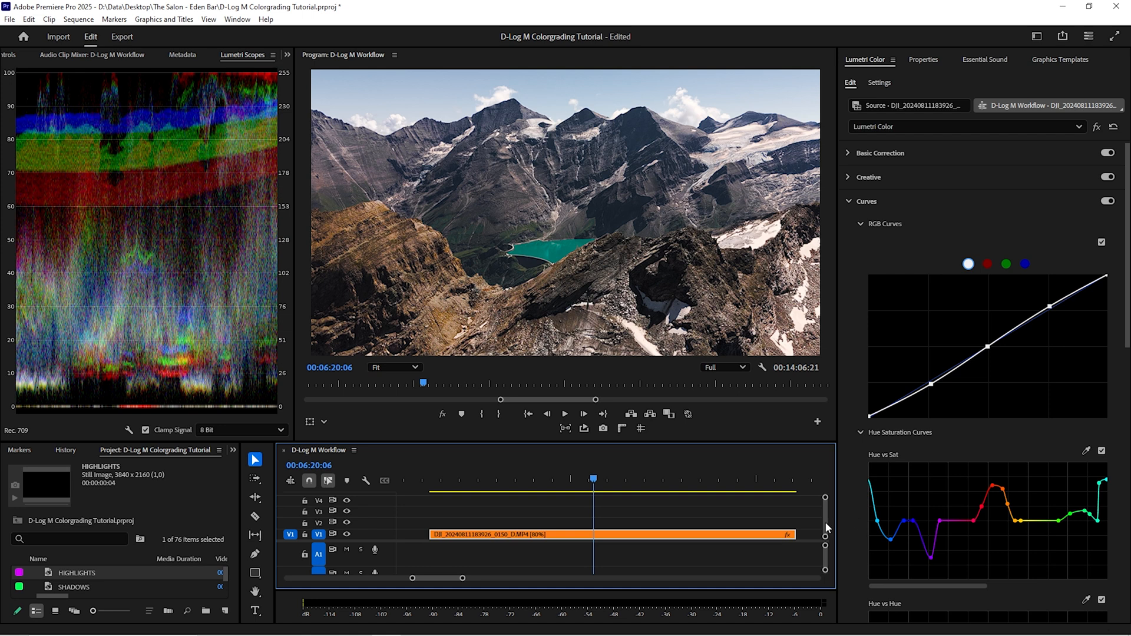
Step: Create adjustment layers via New Item > Adjustment Layer and pick the Opacity pen mask tool
click(224, 611)
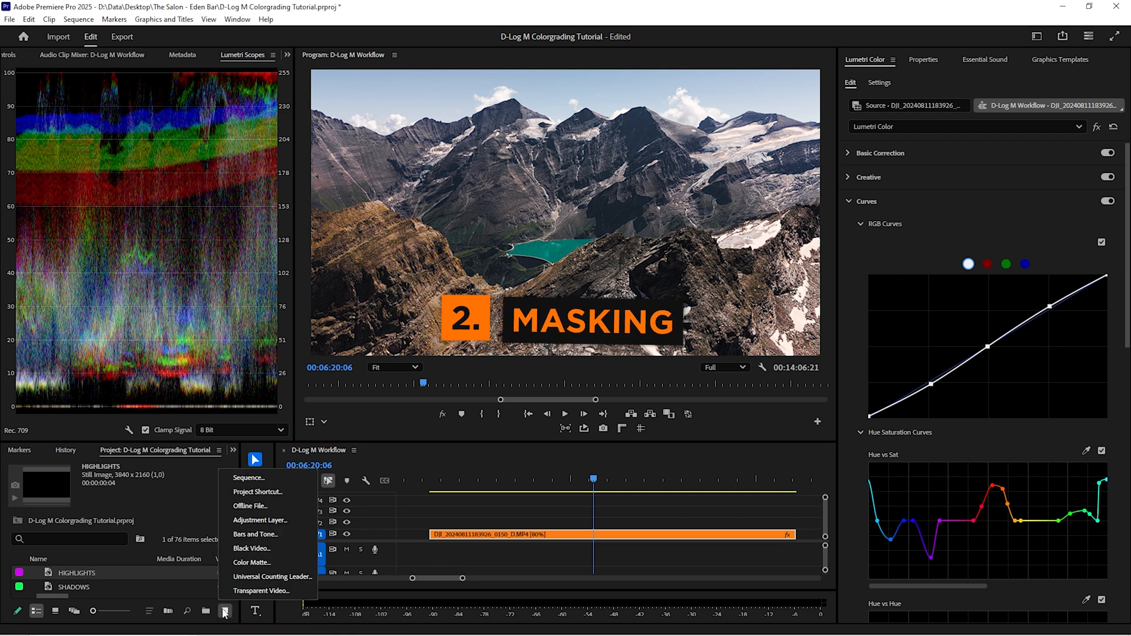
click(260, 520)
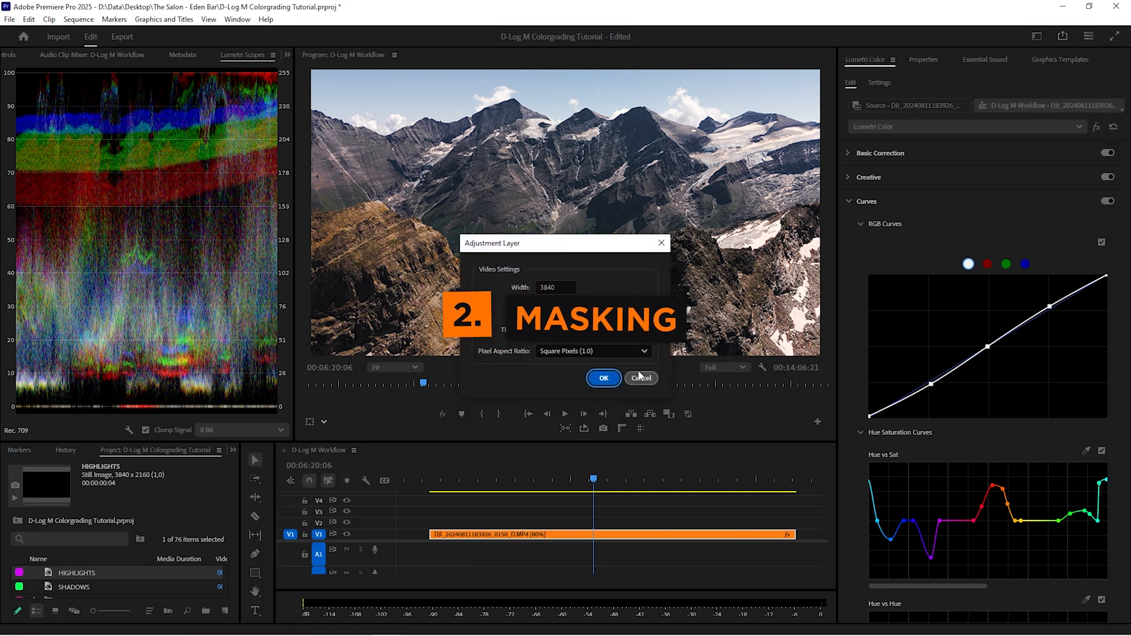
click(603, 378)
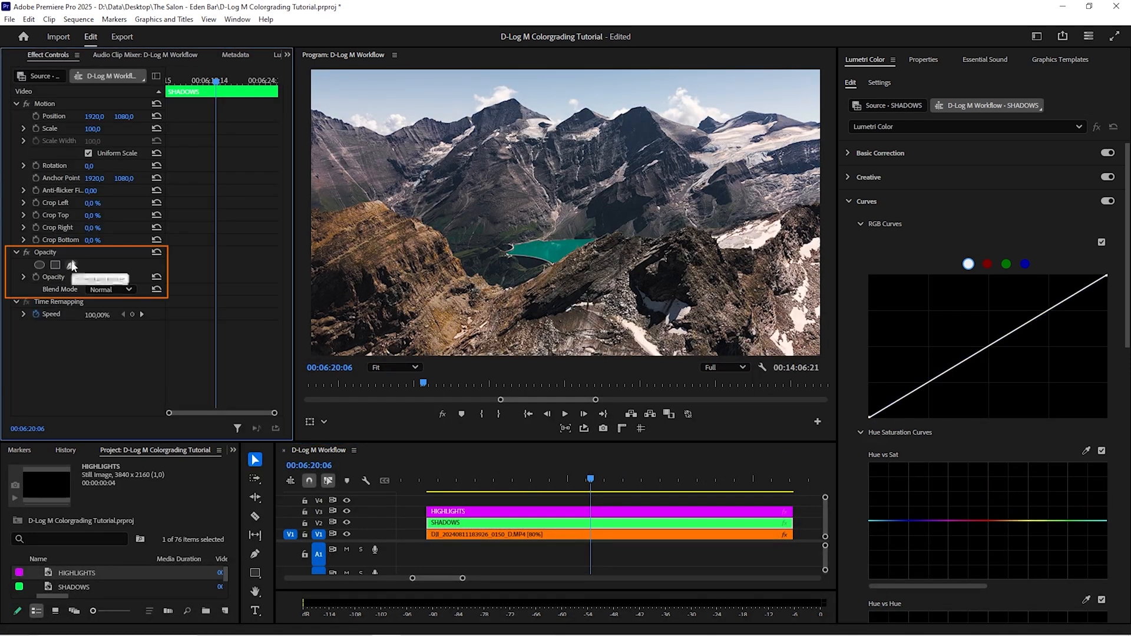
click(71, 265)
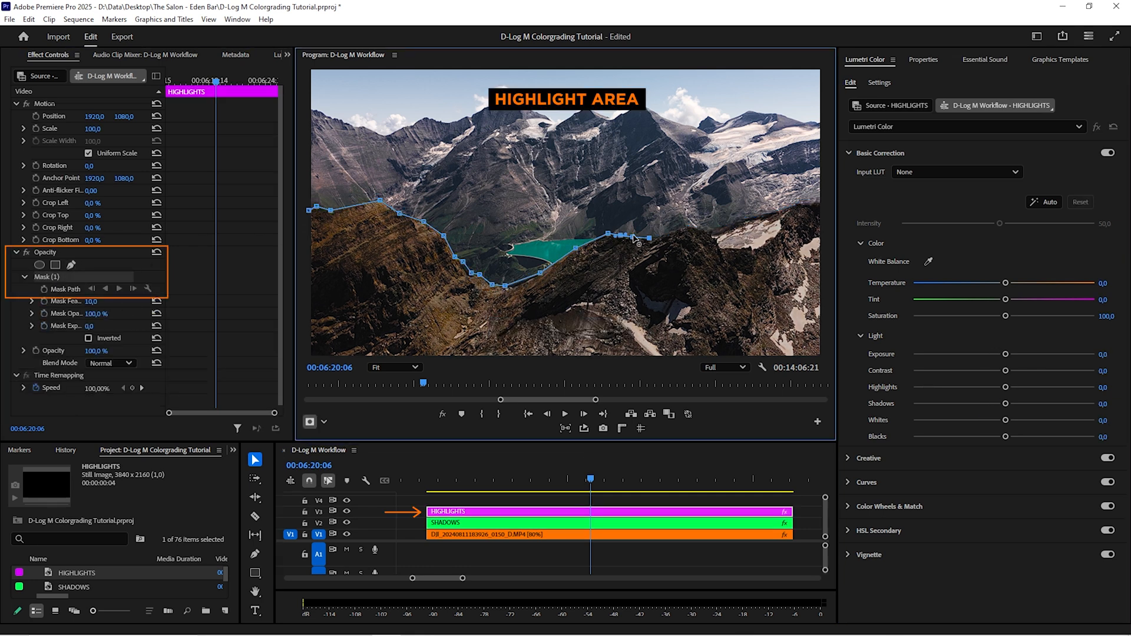
Step: Add a ridge-line point to the HIGHLIGHTS mask and adjust its Basic Correction tones
click(390, 368)
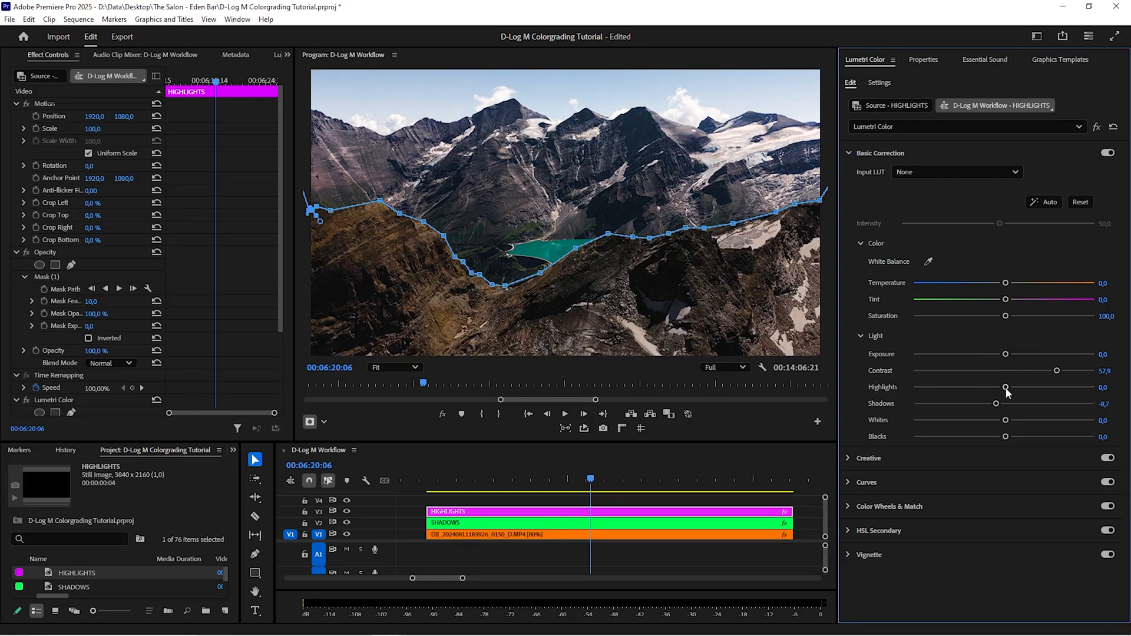
drag(1006, 388, 974, 387)
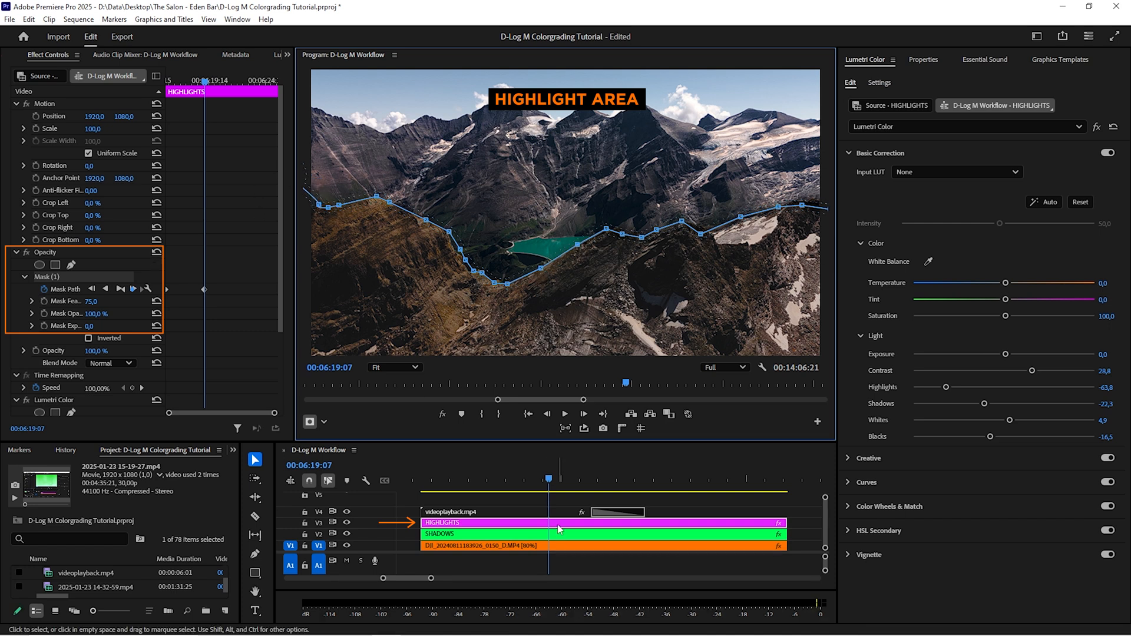
Step: Select the HIGHLIGHTS adjustment layer on the timeline for editing
click(662, 467)
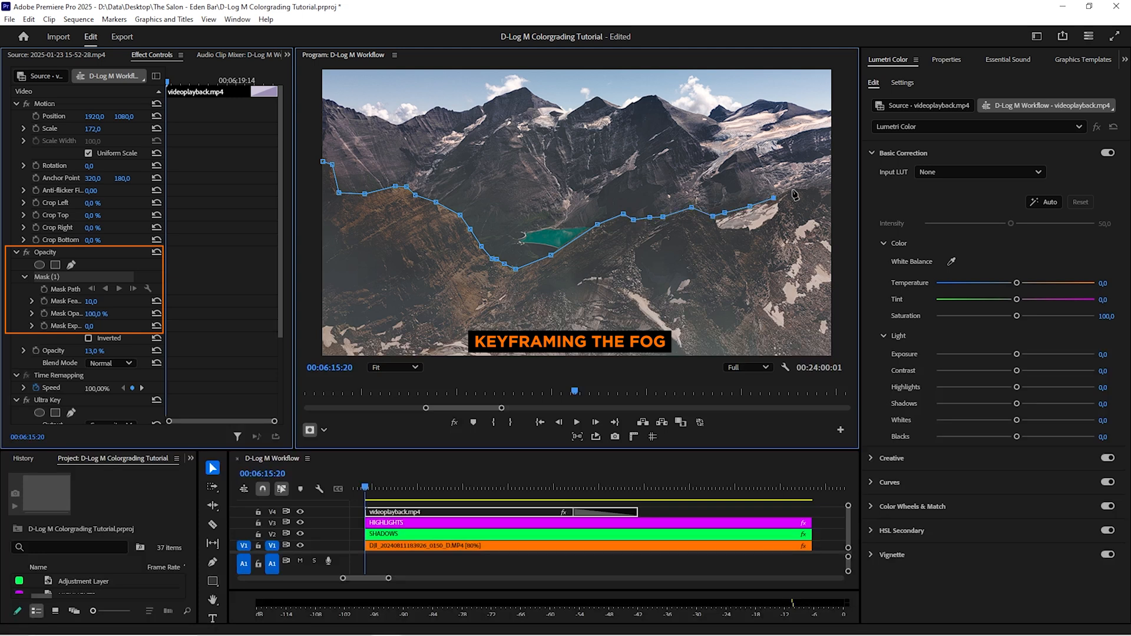
Step: Add Mask Path keyframes to the fog clip's ridge mask
click(391, 367)
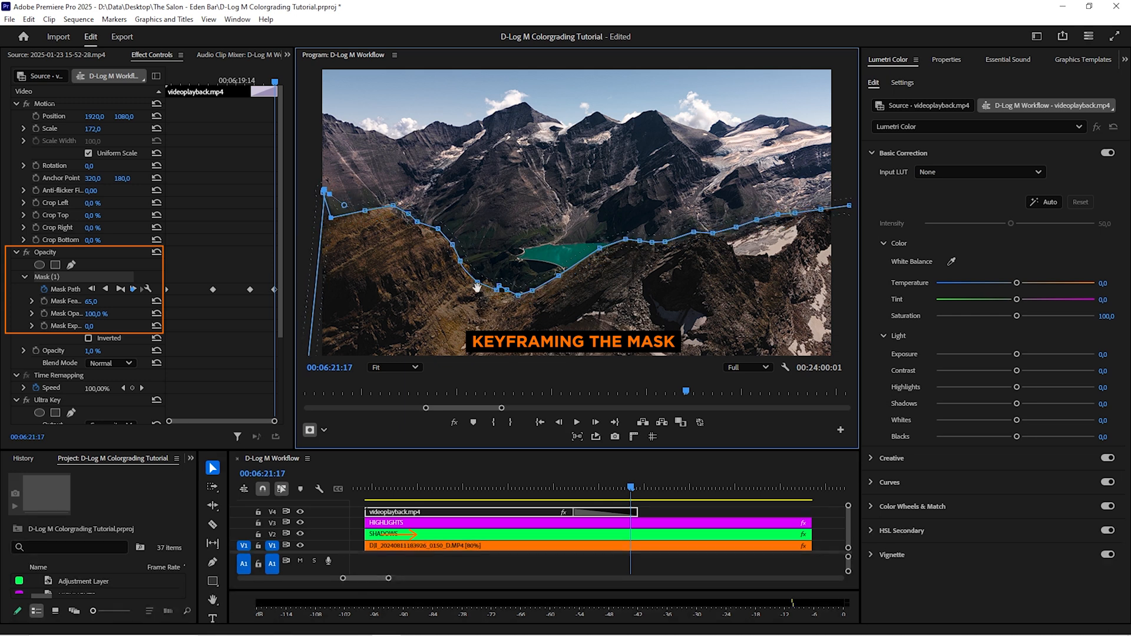
click(382, 488)
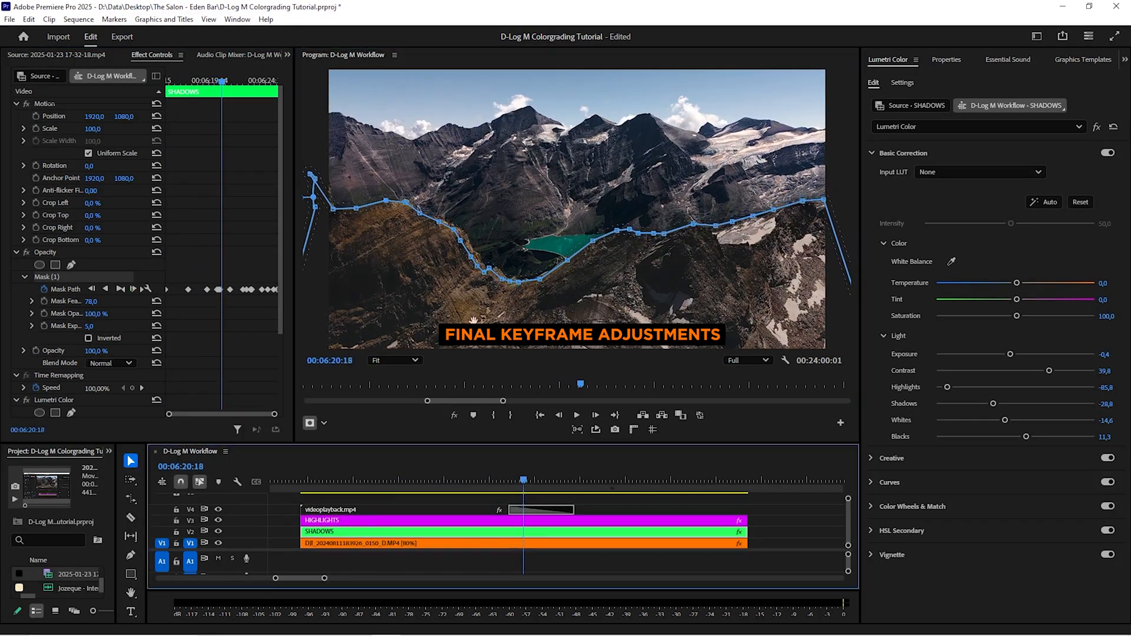
Step: Reshape the SHADOWS mask so it follows the ridge line
drag(1016, 282, 1022, 283)
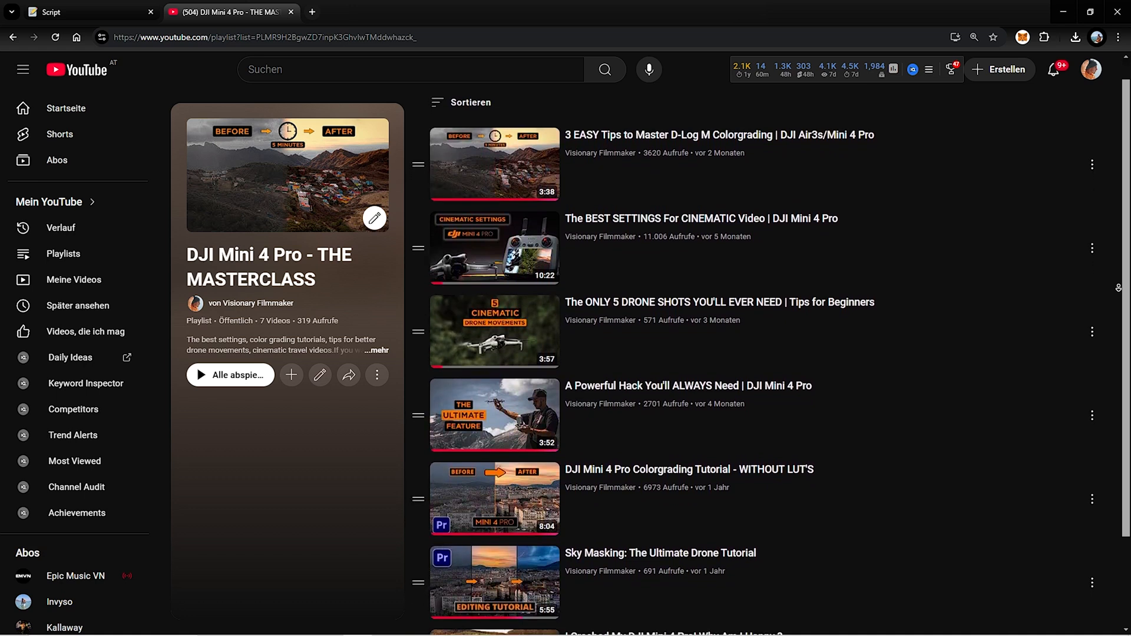
Step: Scroll the DJI Mini 4 Pro masterclass playlist down to its final videos
scroll(down, 3)
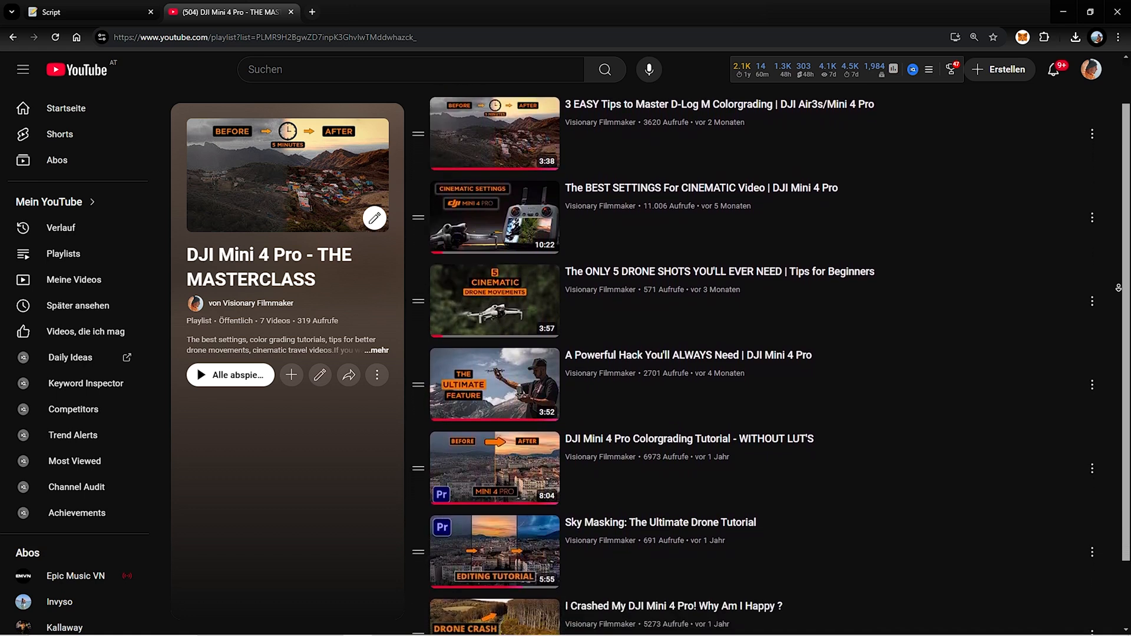
scroll(down, 3)
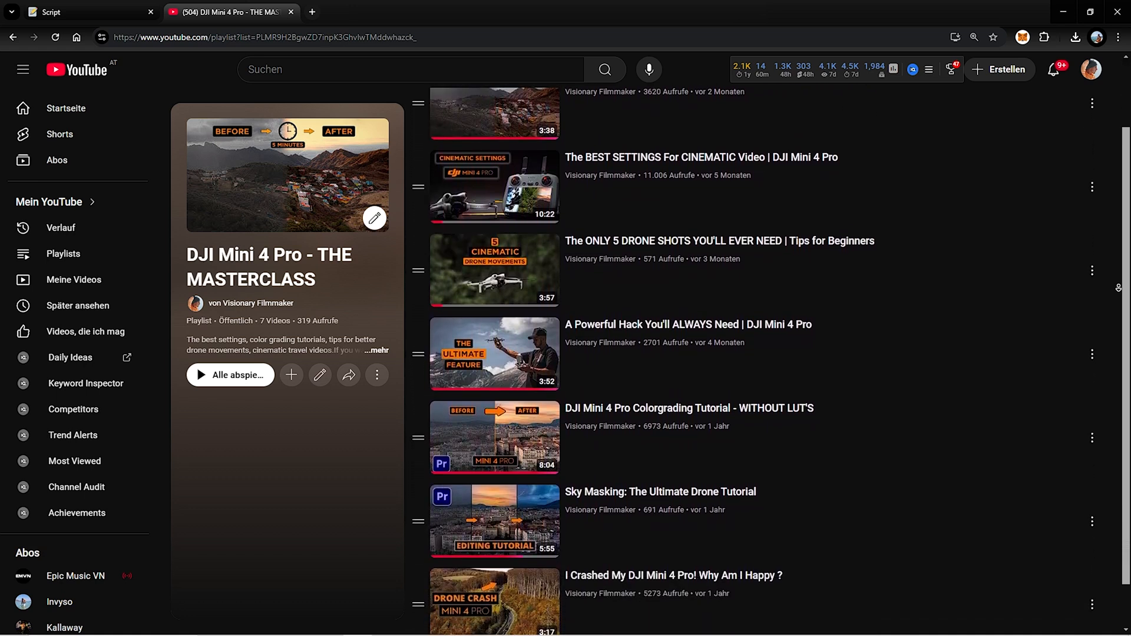
scroll(down, 3)
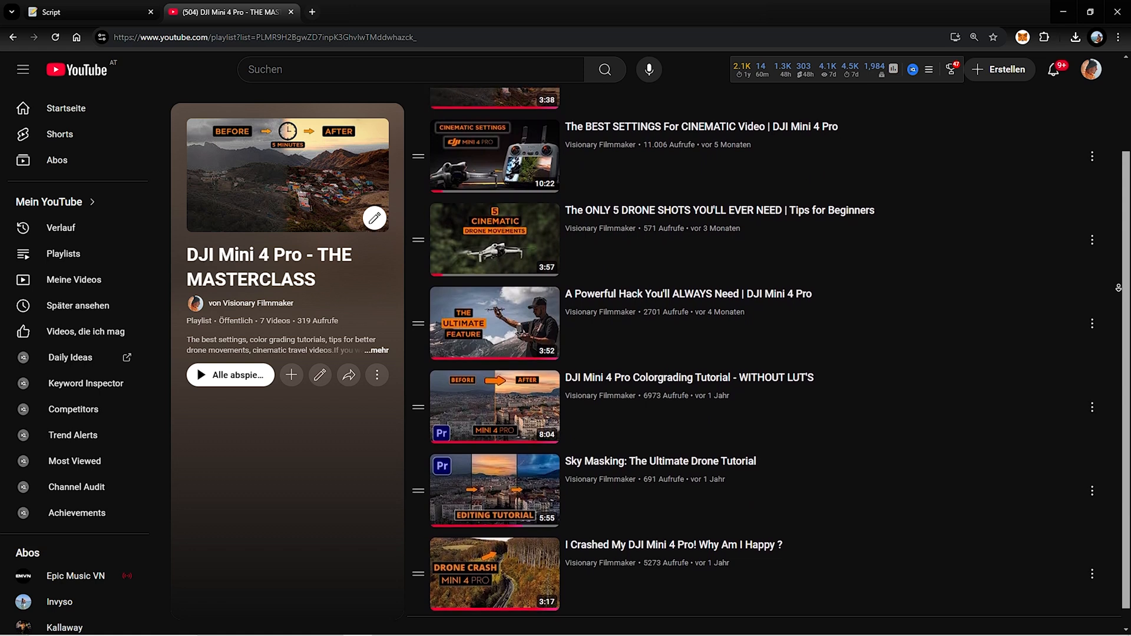
scroll(down, 3)
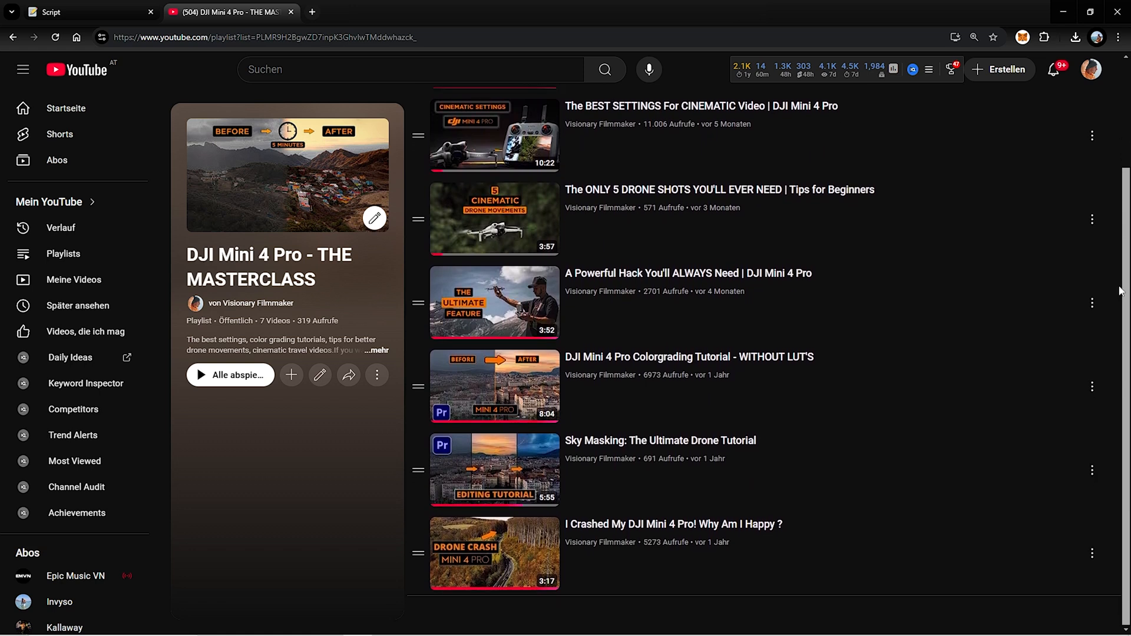